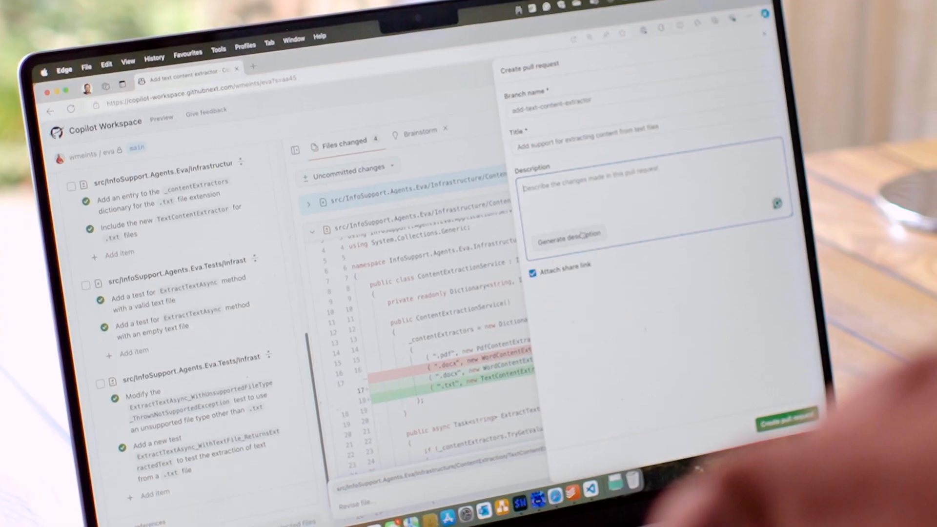
Have Copilot generate the pull request description summarizing the text content extractor changes
{"action": "left_click", "coordinate": [570, 233]}
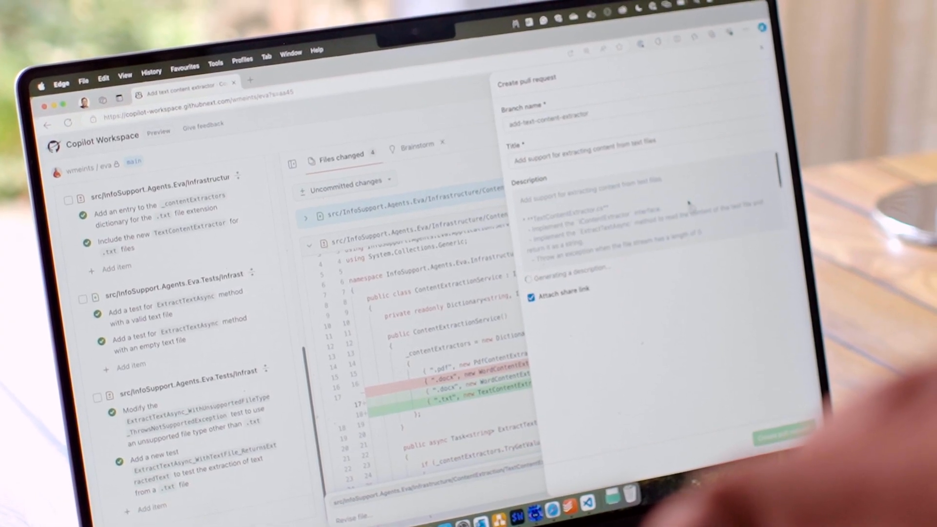